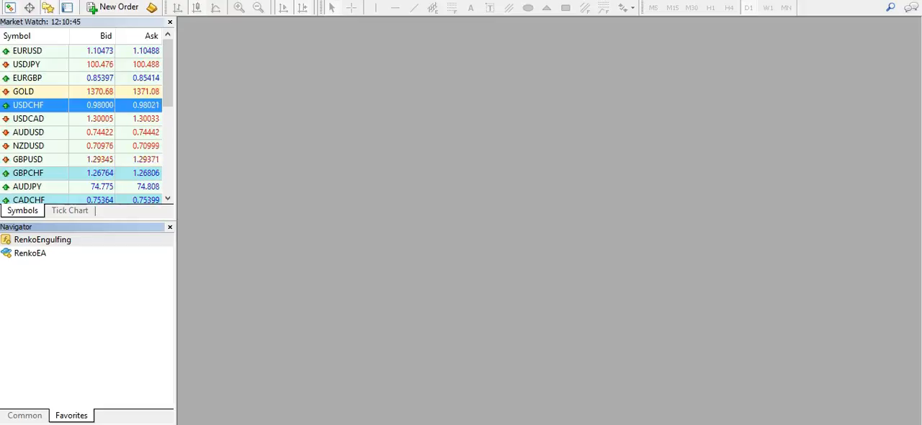
Step: Open a GBPCHF chart from Market Watch and set it to the H1 timeframe
{"action": "right_click", "coordinate": [29, 172]}
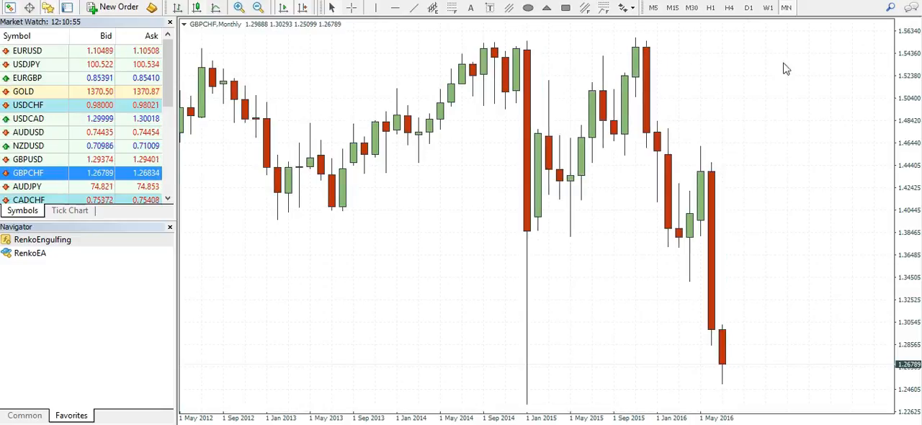
{"action": "left_click", "coordinate": [652, 8]}
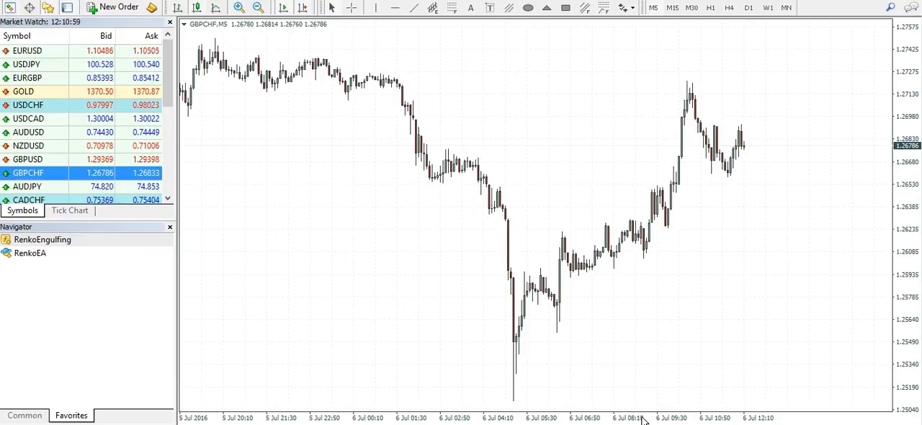
{"action": "left_click", "coordinate": [710, 7]}
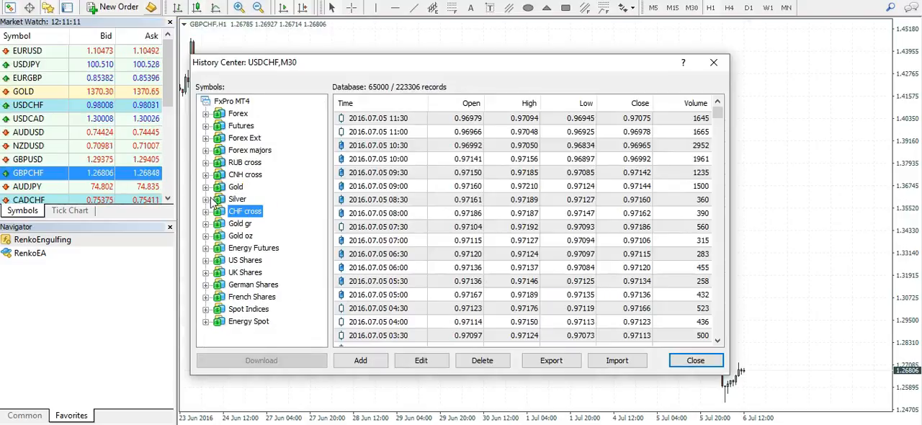
Step: Expand CHF cross, browse GBPCHF records down to M1, and start downloading its history
{"action": "left_click", "coordinate": [207, 211]}
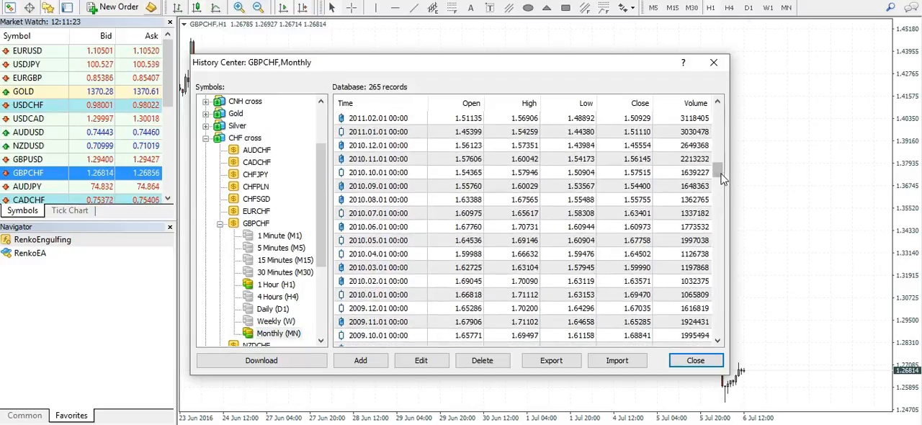
{"action": "left_click", "coordinate": [275, 321]}
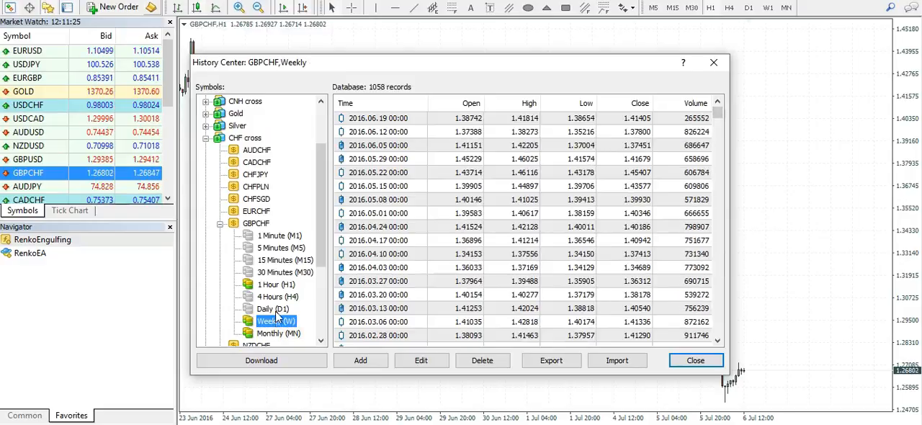
{"action": "left_click", "coordinate": [276, 284]}
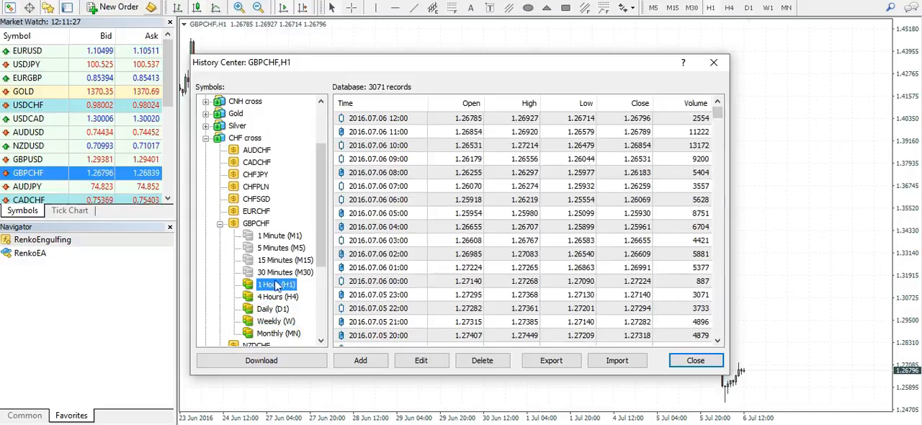
{"action": "left_click", "coordinate": [281, 248]}
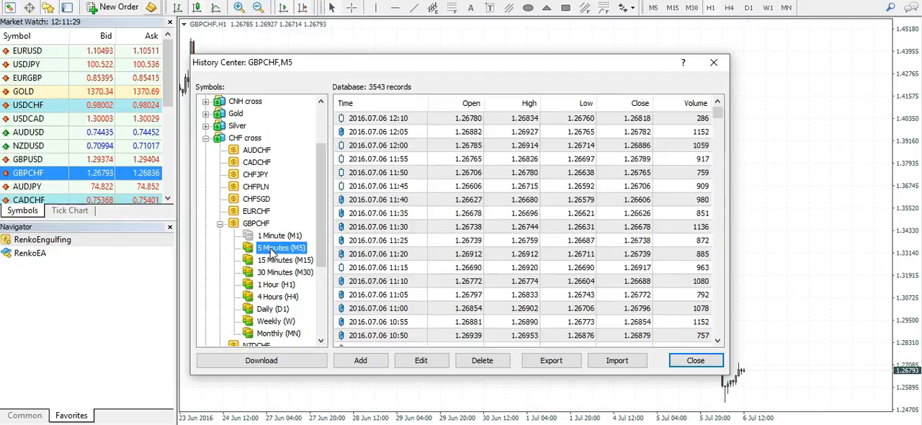
{"action": "left_click", "coordinate": [279, 236]}
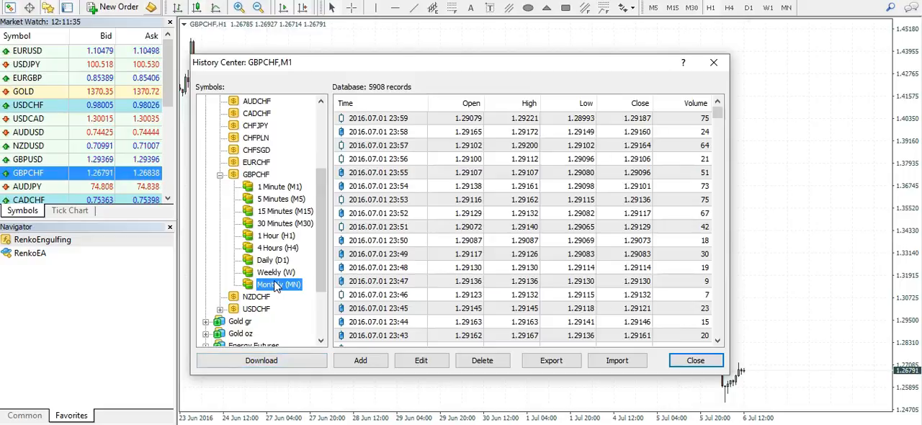
{"action": "left_click", "coordinate": [260, 360]}
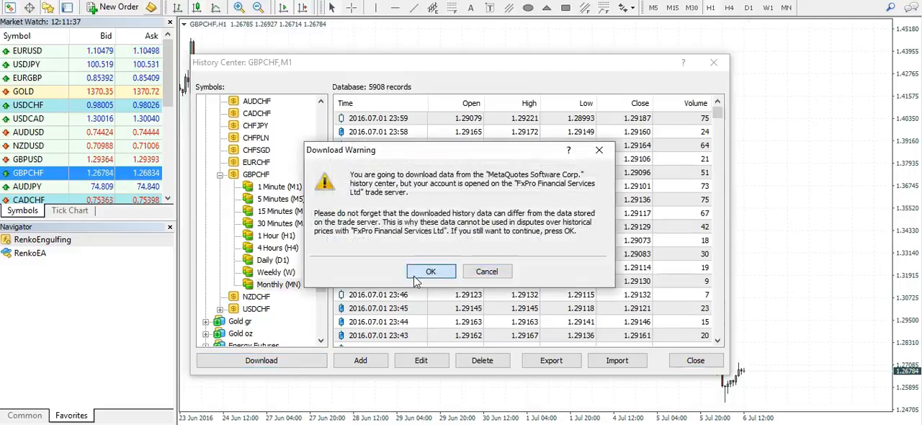
Step: Confirm the download warning, check the GBPCHF daily records, and close the History Center
{"action": "left_click", "coordinate": [431, 270]}
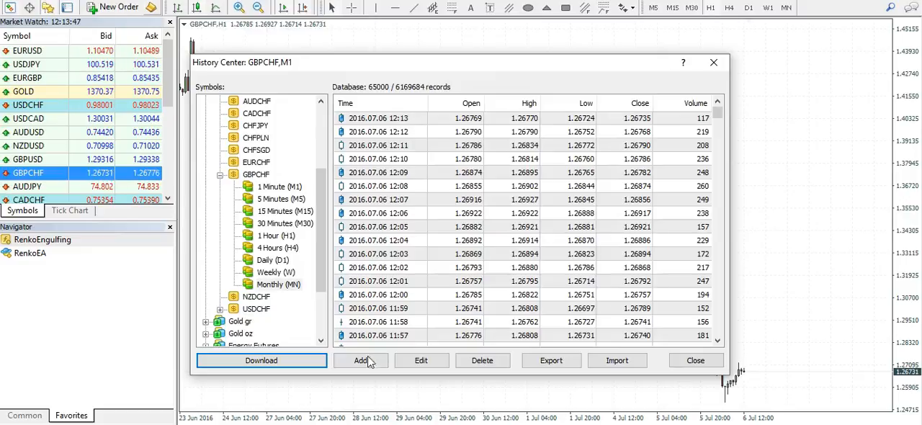
{"action": "left_click", "coordinate": [273, 260]}
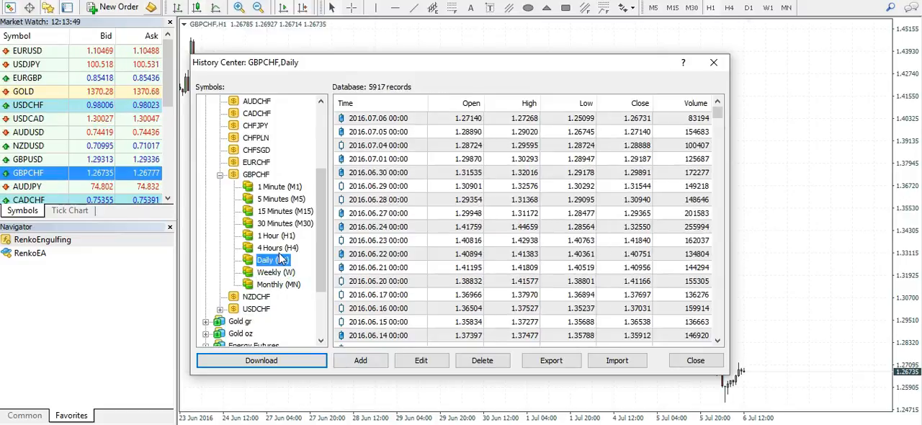
{"action": "left_click", "coordinate": [276, 235]}
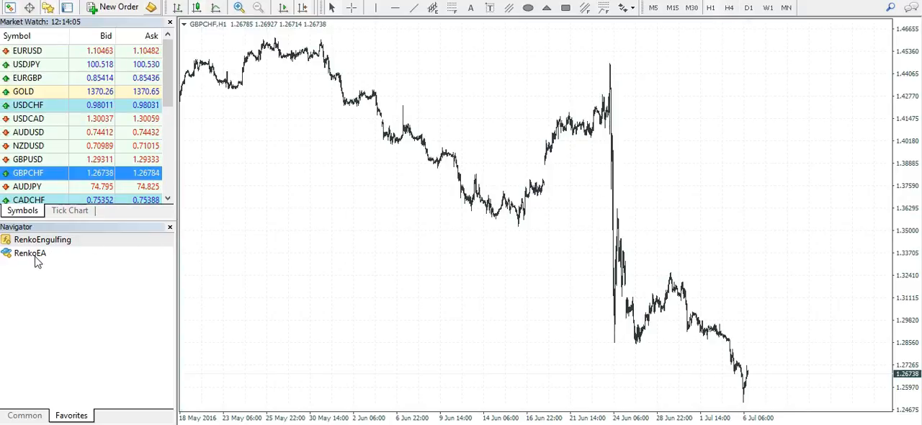
Step: Attach RenkoEA to the GBPCHF hourly chart with RenkoBoxSize 30
{"action": "double_click", "coordinate": [30, 253]}
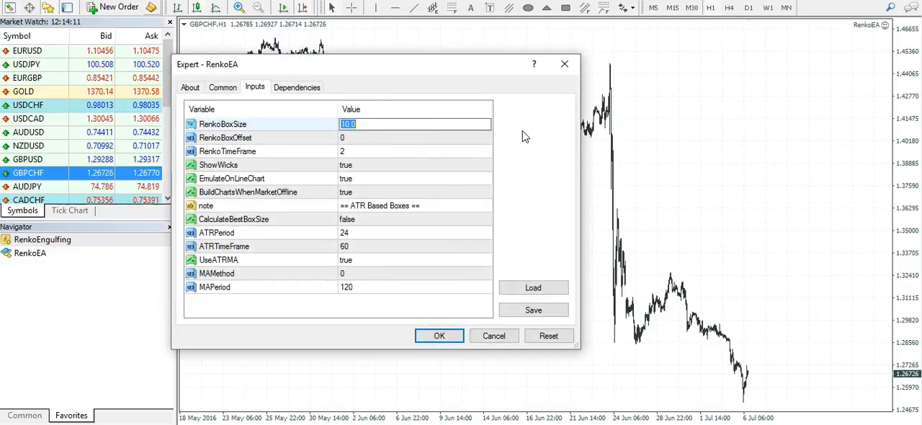
{"action": "type", "text": "30"}
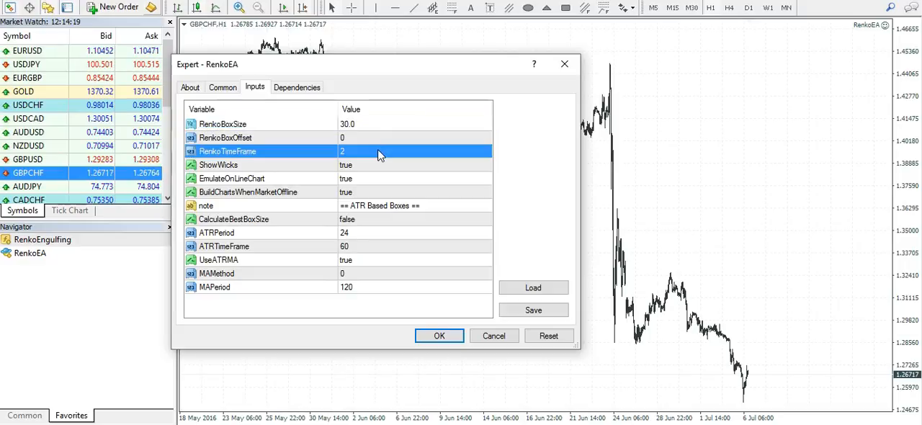
{"action": "mouse_move", "coordinate": [373, 155]}
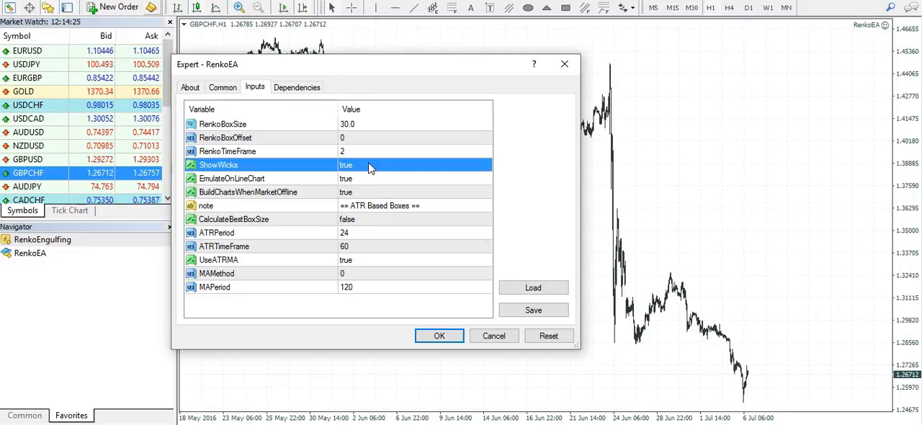
{"action": "left_click", "coordinate": [439, 336]}
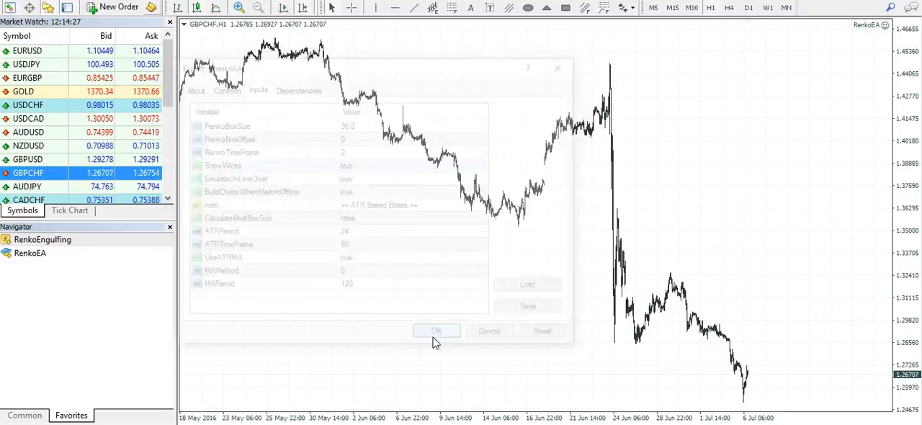
{"action": "left_click", "coordinate": [436, 331]}
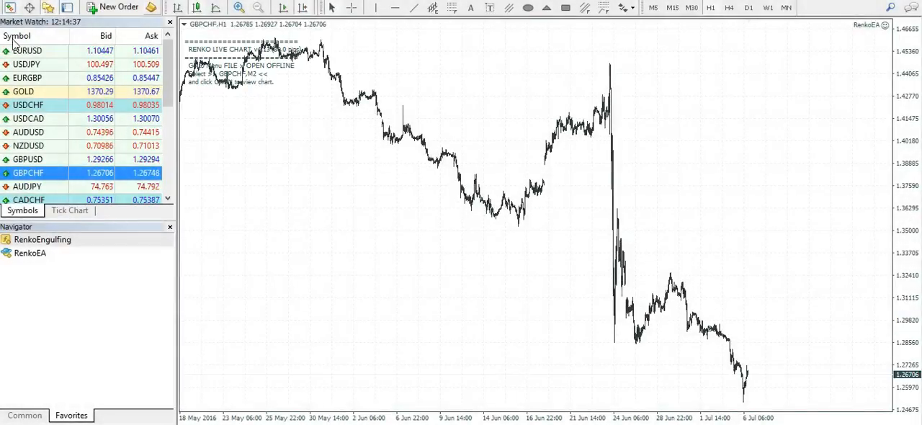
Step: Open the GBPCHF,M2 offline history as a chart via File > Open Offline
{"action": "left_click", "coordinate": [10, 7]}
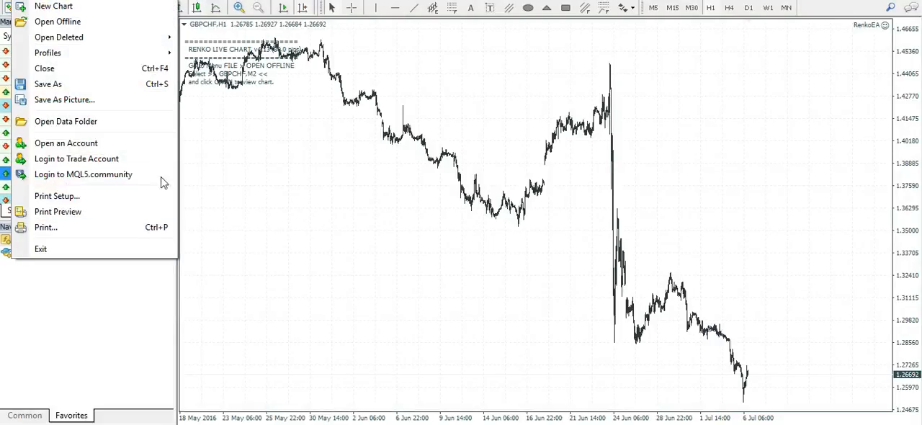
{"action": "left_click", "coordinate": [58, 21]}
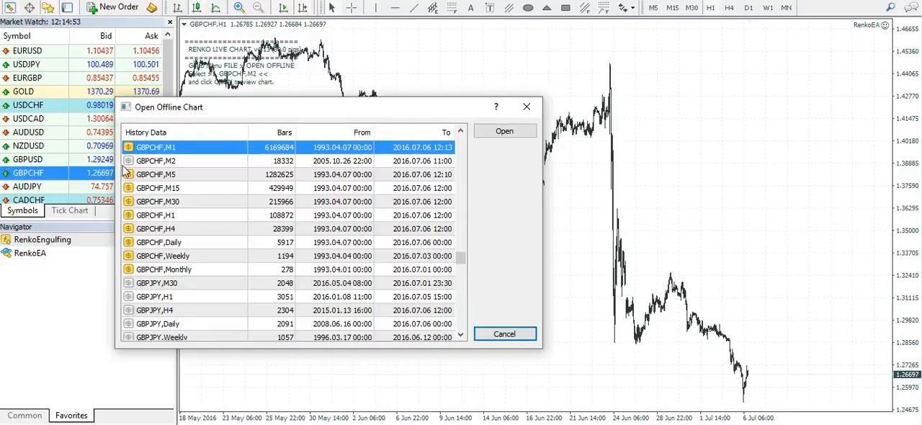
{"action": "left_click", "coordinate": [155, 160]}
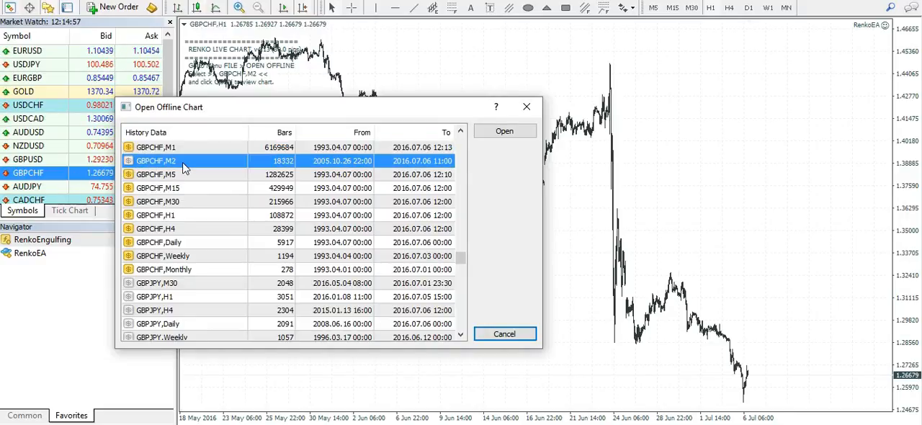
{"action": "mouse_move", "coordinate": [281, 174]}
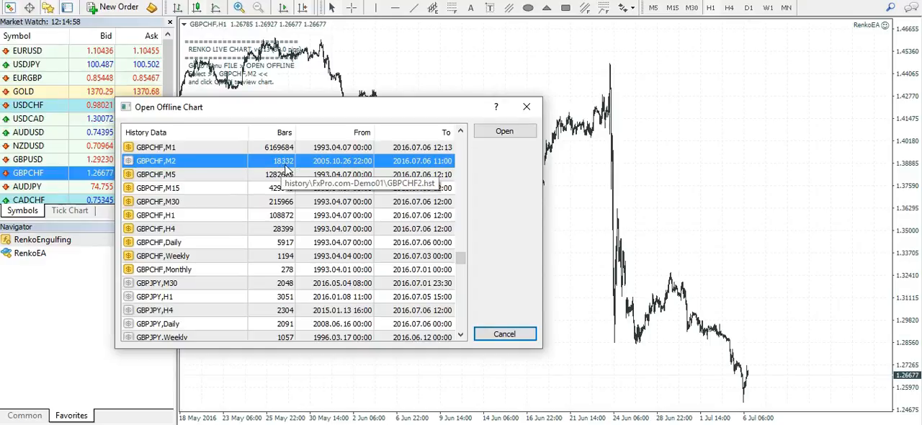
{"action": "mouse_move", "coordinate": [381, 332]}
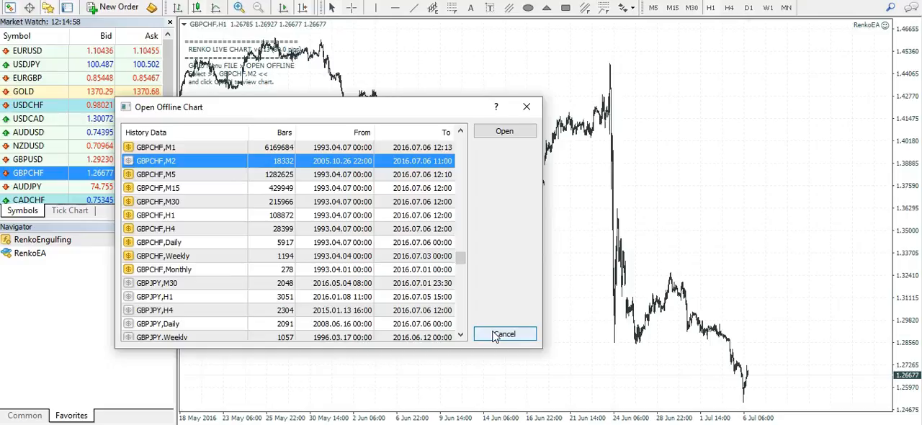
{"action": "left_click", "coordinate": [503, 130]}
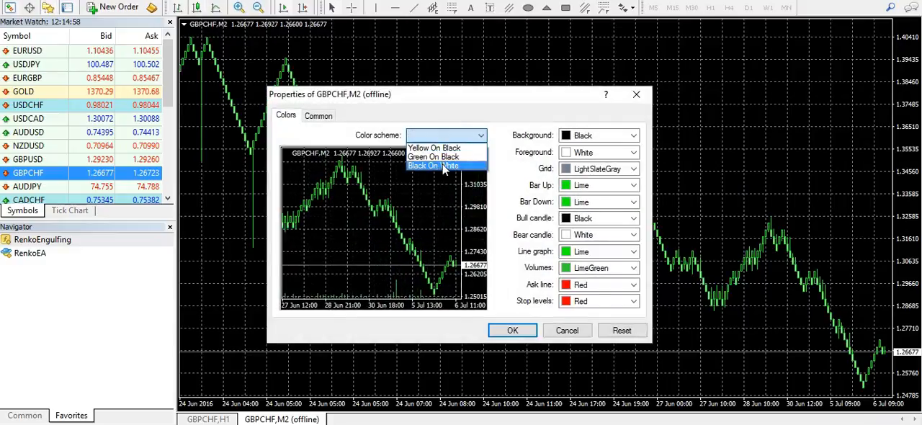
Step: Apply the Black On White colour scheme to the offline chart
{"action": "left_click", "coordinate": [513, 330]}
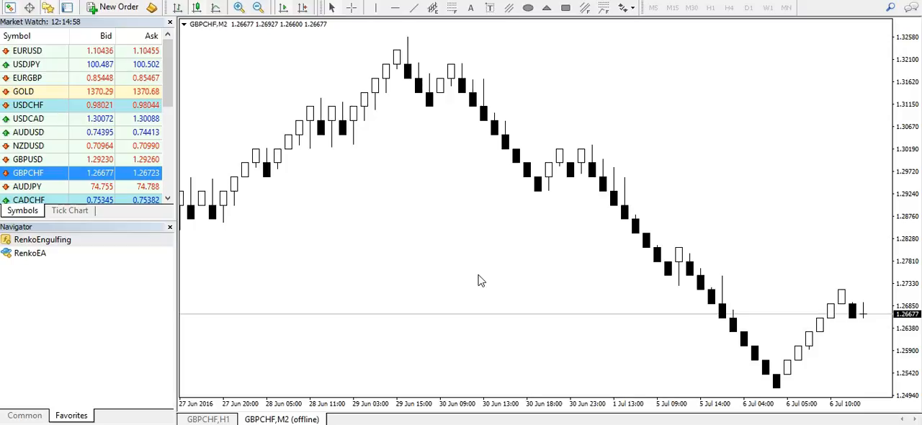
{"action": "mouse_move", "coordinate": [389, 256]}
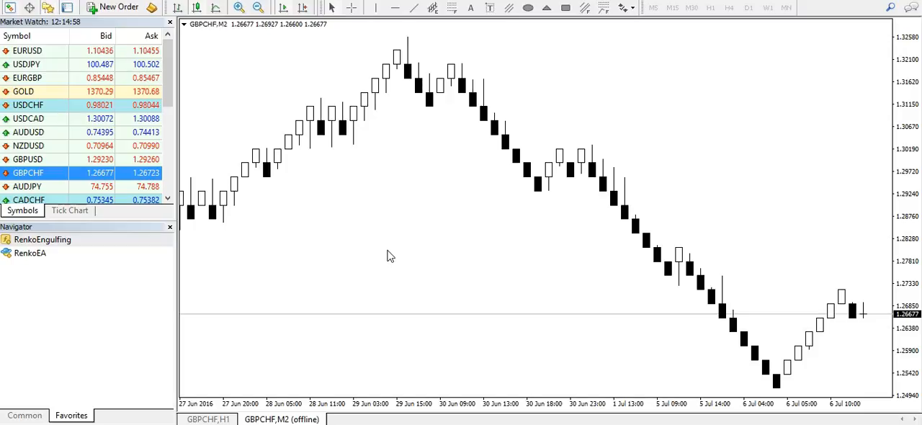
Step: Attach RenkoEngulfing with Count Bars 3 and comments and alerts set to false
{"action": "left_click", "coordinate": [42, 239]}
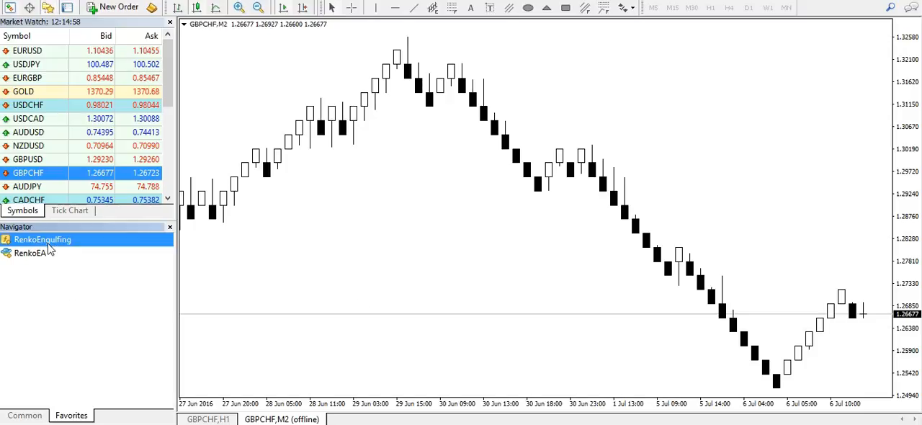
{"action": "mouse_move", "coordinate": [42, 239]}
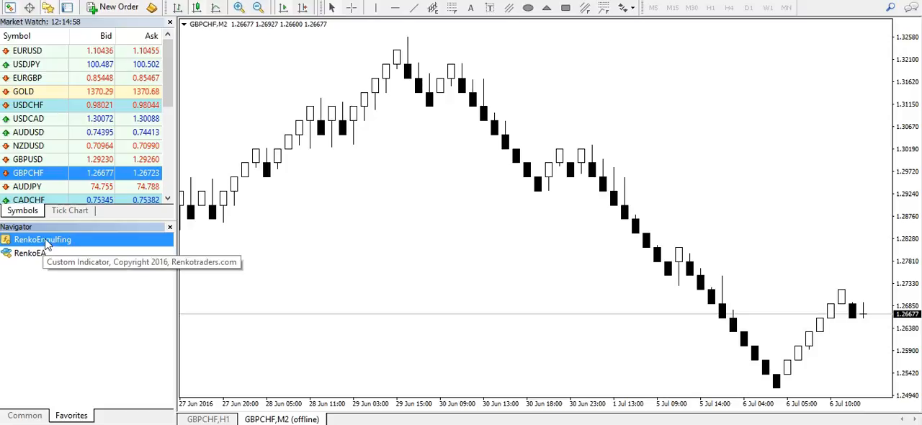
{"action": "double_click", "coordinate": [43, 239]}
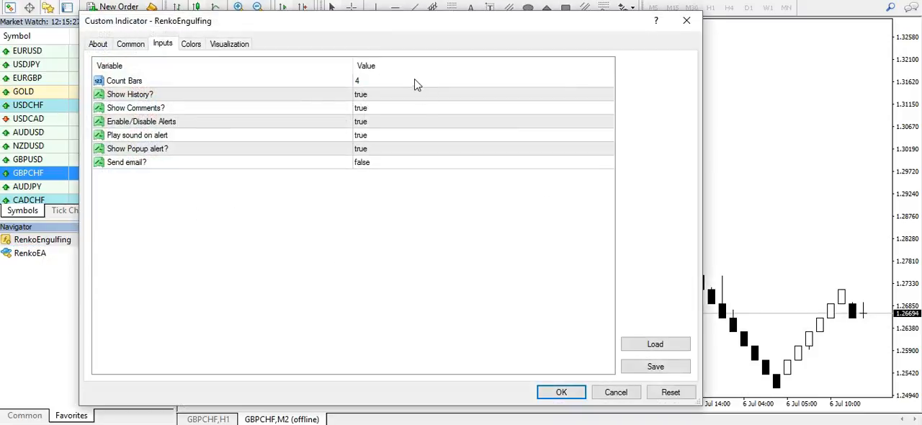
{"action": "mouse_move", "coordinate": [407, 84]}
{"action": "type", "text": "3"}
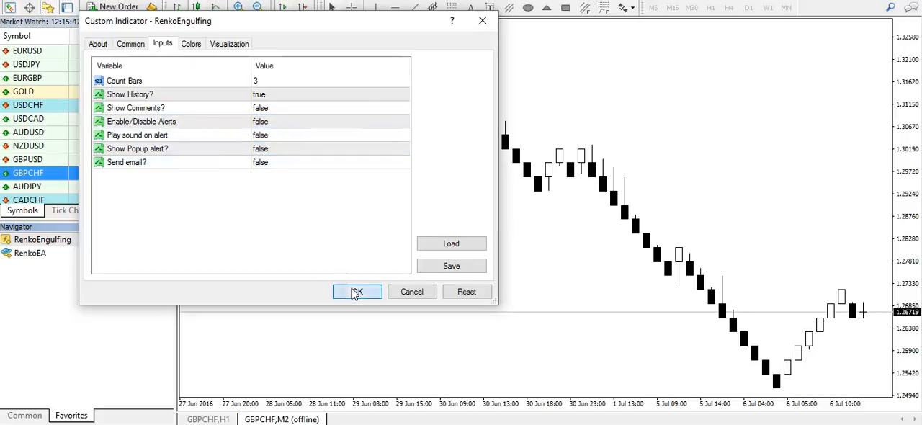
{"action": "left_click", "coordinate": [358, 291]}
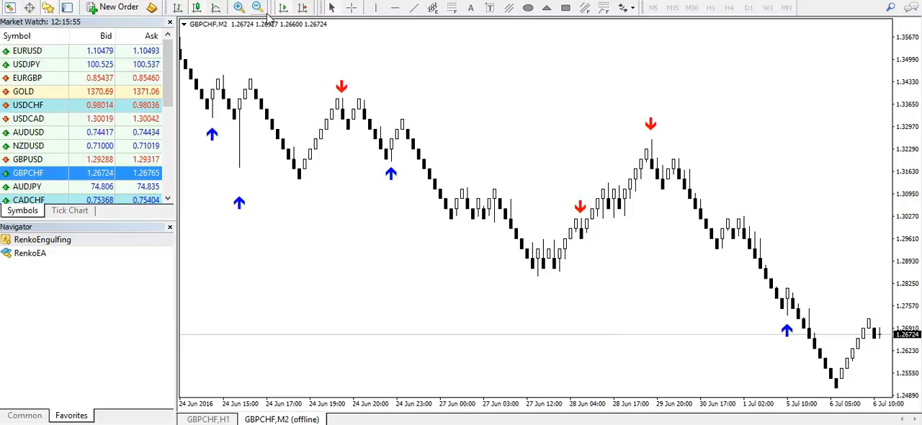
Step: Zoom in on the Renko chart and use another toolbar button
{"action": "left_click", "coordinate": [239, 7]}
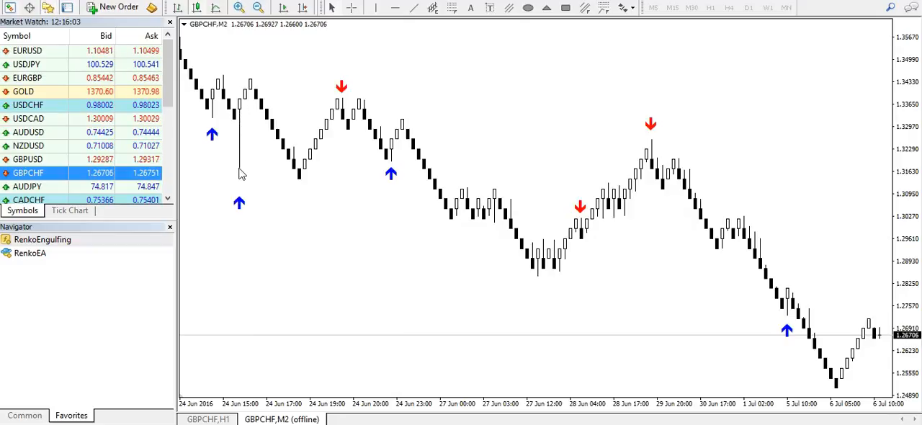
{"action": "left_click", "coordinate": [728, 8]}
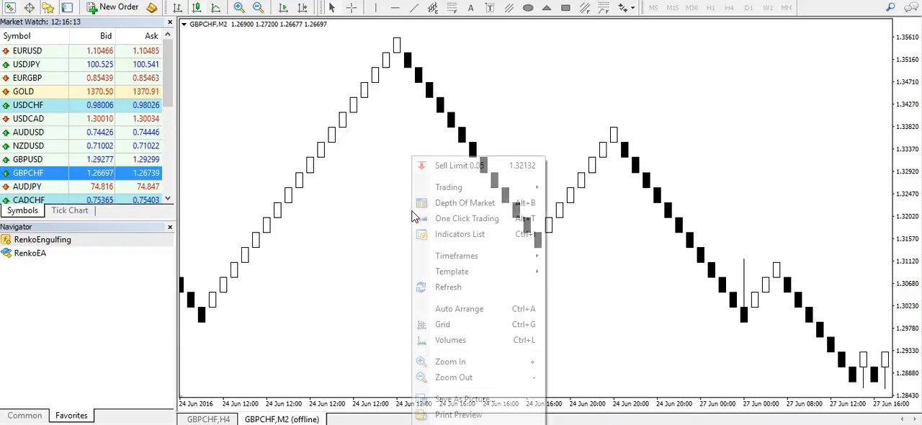
Step: Reopen RenkoEngulfing from the Indicators List and confirm its settings unchanged
{"action": "left_click", "coordinate": [460, 233]}
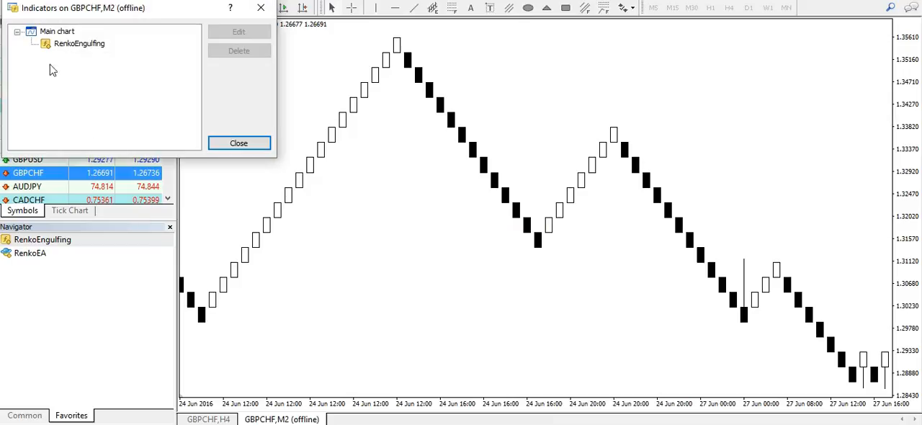
{"action": "left_click", "coordinate": [238, 31]}
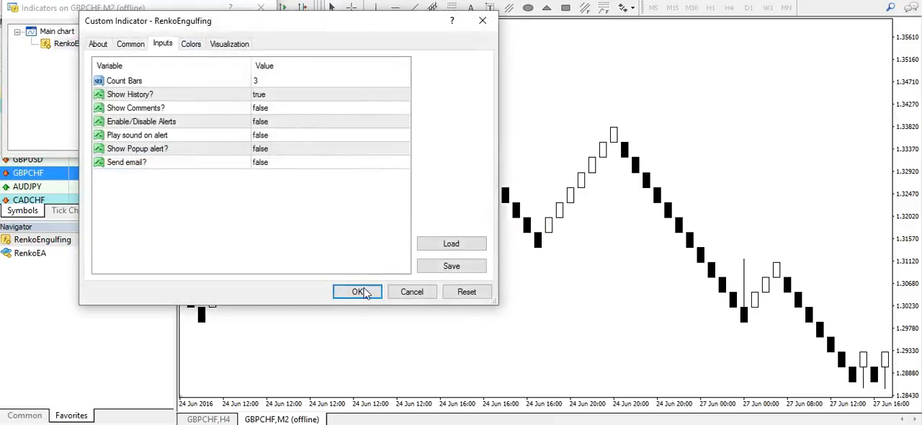
{"action": "left_click", "coordinate": [357, 292]}
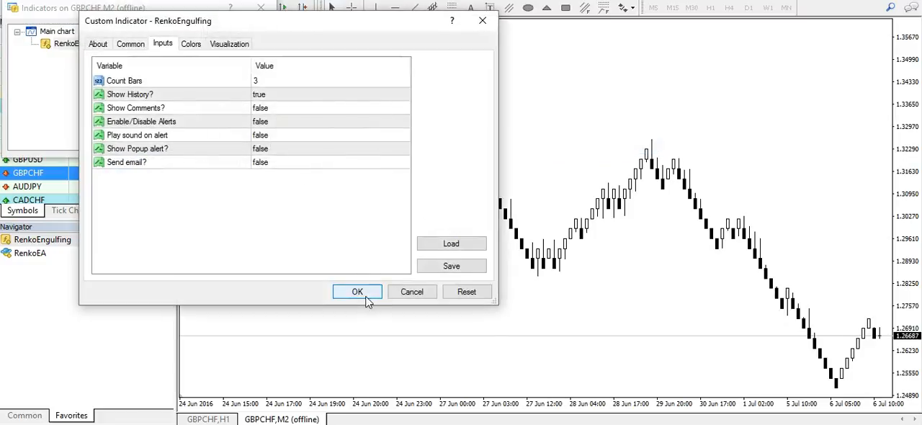
{"action": "left_click", "coordinate": [358, 292]}
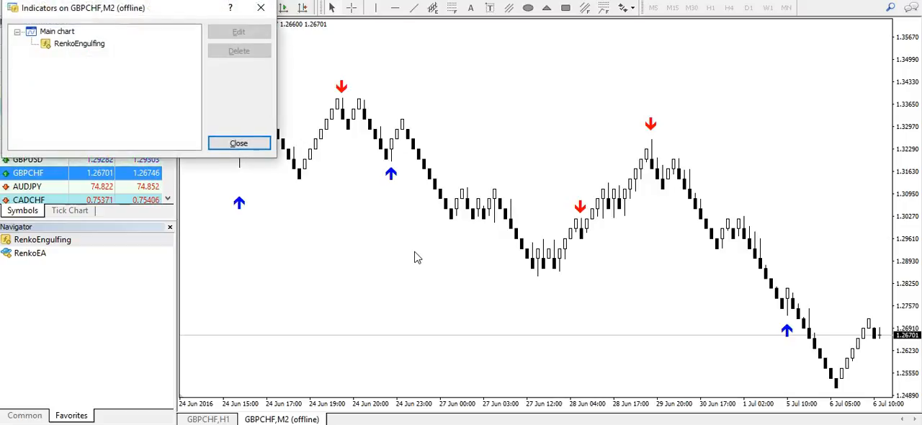
Step: Edit RenkoEngulfing to use Count Bars 1
{"action": "left_click", "coordinate": [237, 31]}
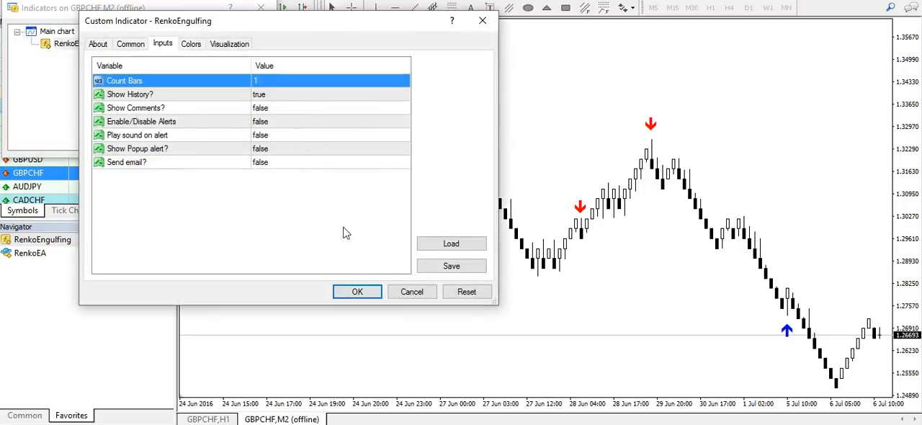
{"action": "left_click", "coordinate": [357, 292]}
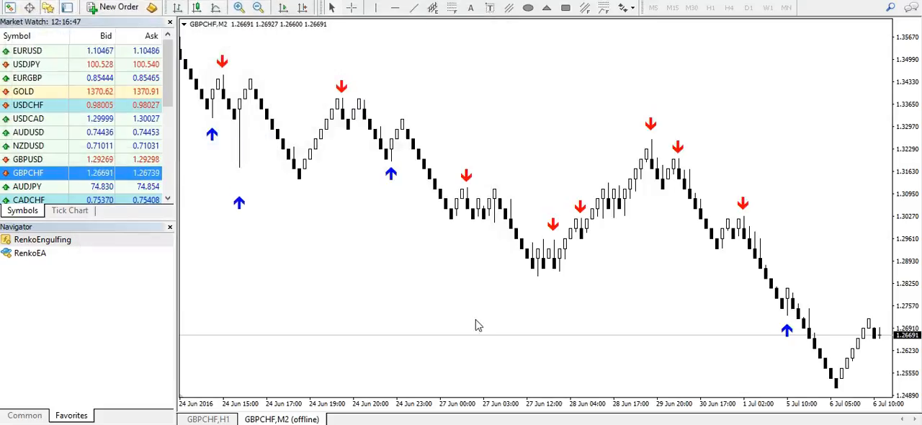
{"action": "mouse_move", "coordinate": [485, 164]}
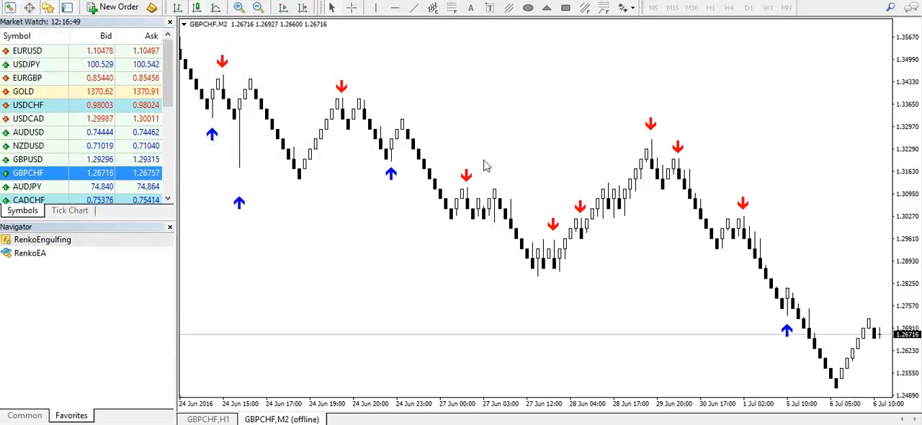